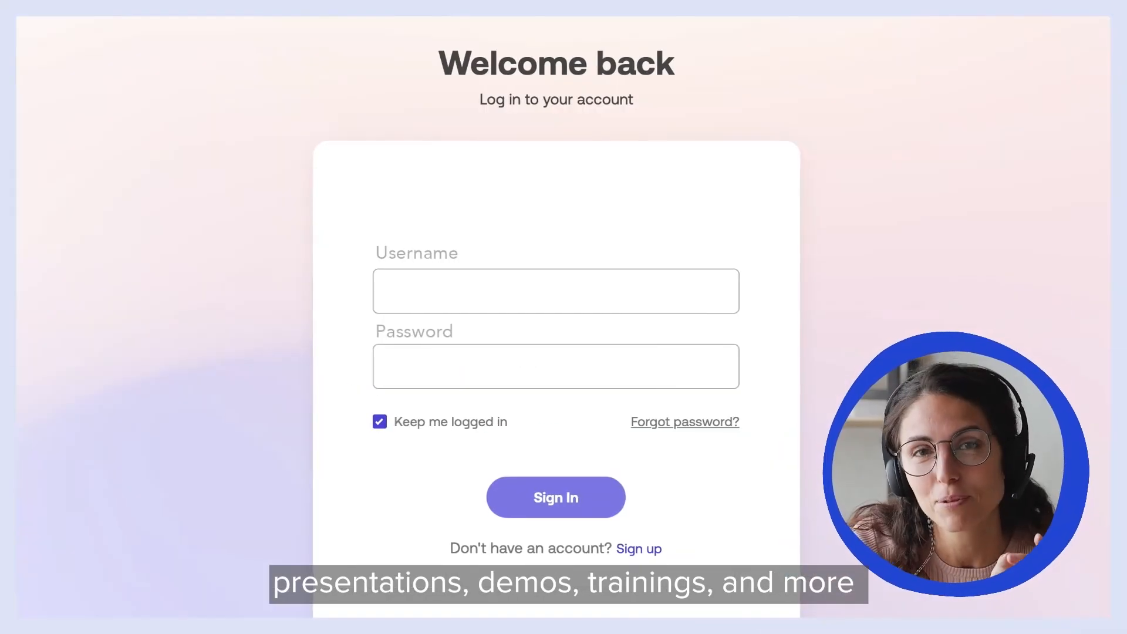
Sign in to Animoto to reach the video builder with an empty project.
{"action": "left_click", "coordinate": [555, 497]}
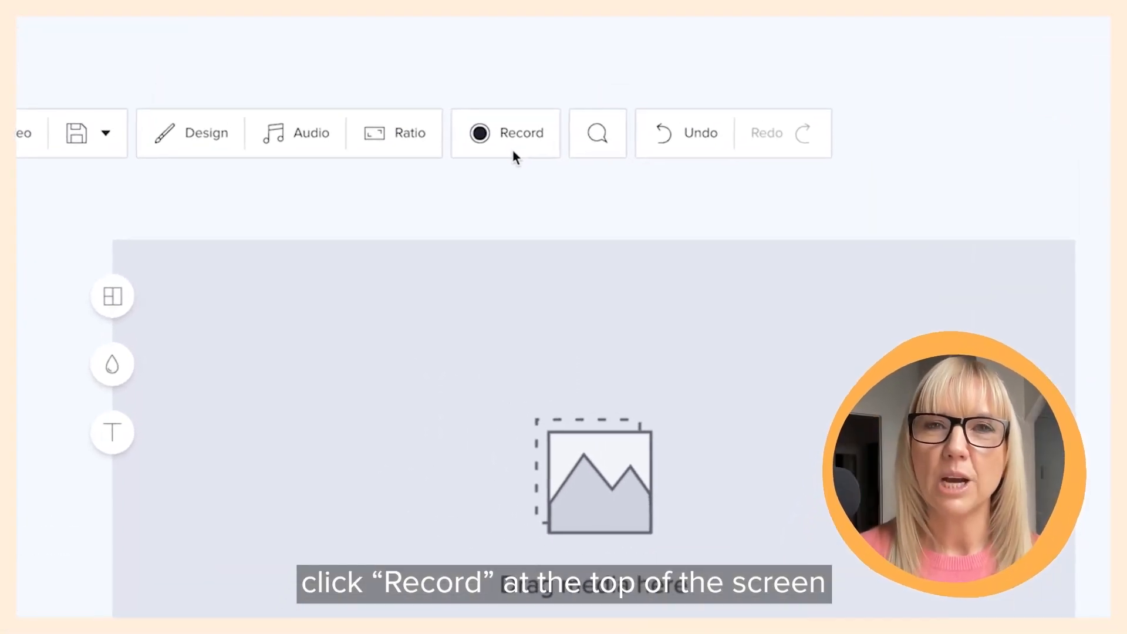
Start a new recording and choose the Screen-only recording type.
{"action": "left_click", "coordinate": [505, 134]}
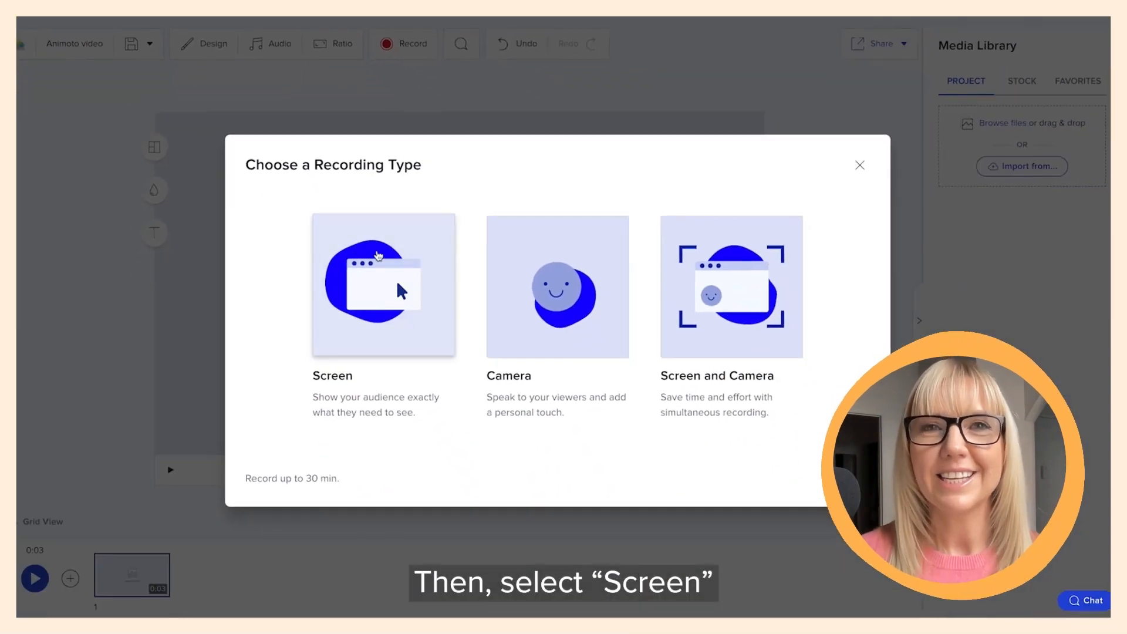
{"action": "left_click", "coordinate": [383, 284]}
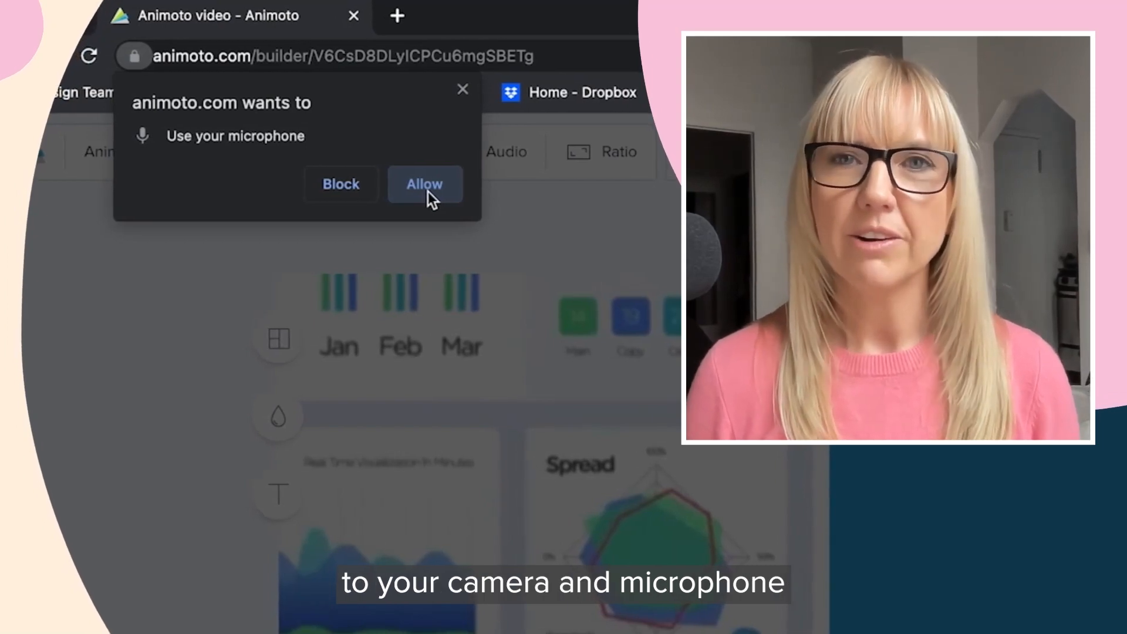
Allow microphone access and share the Financial Dashboard.png Chrome tab.
{"action": "left_click", "coordinate": [425, 184]}
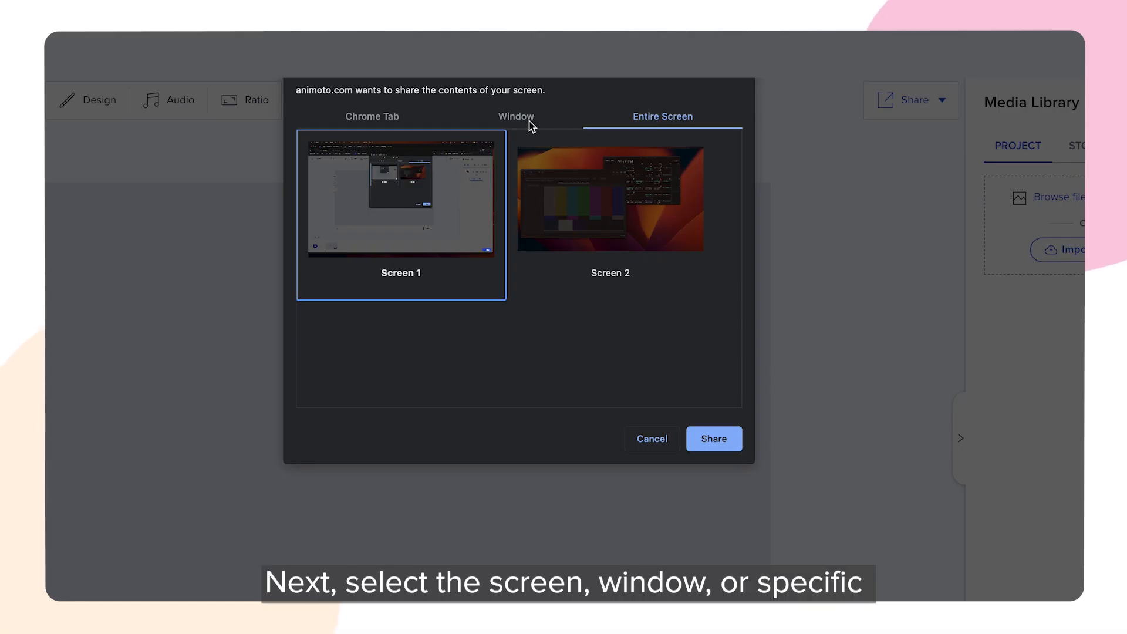
{"action": "left_click", "coordinate": [372, 116]}
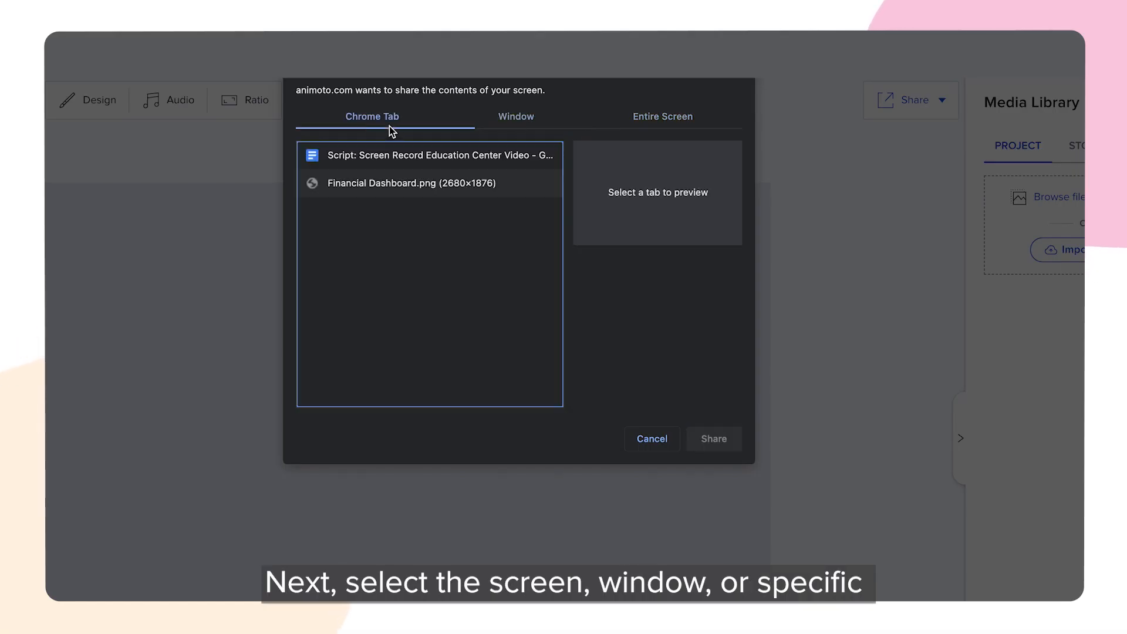
{"action": "left_click", "coordinate": [411, 183]}
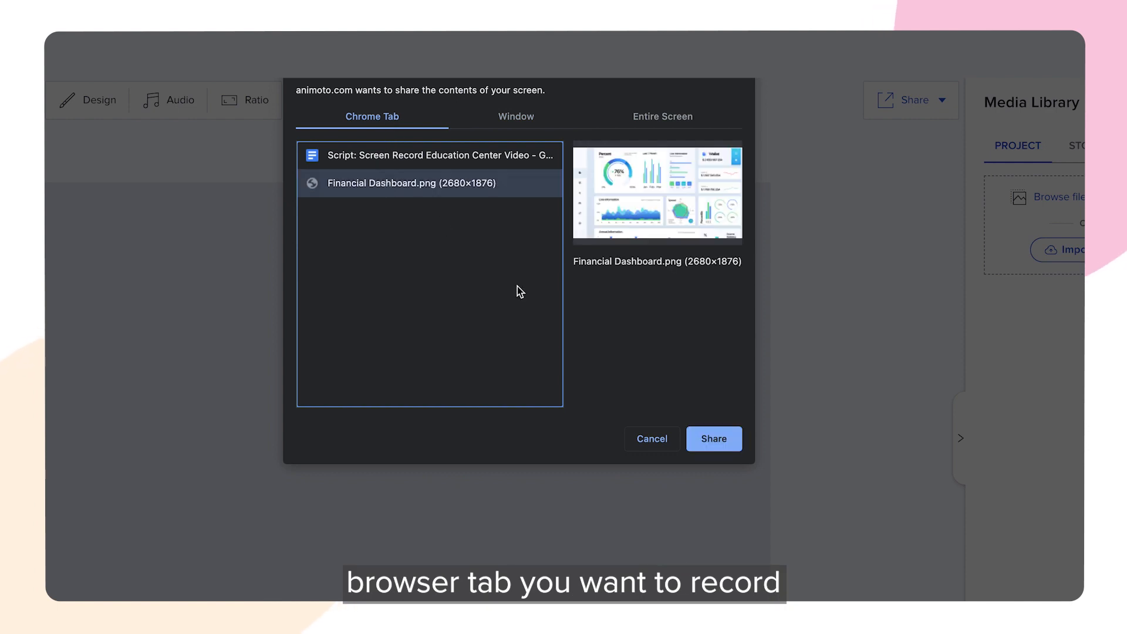
{"action": "left_click", "coordinate": [713, 439]}
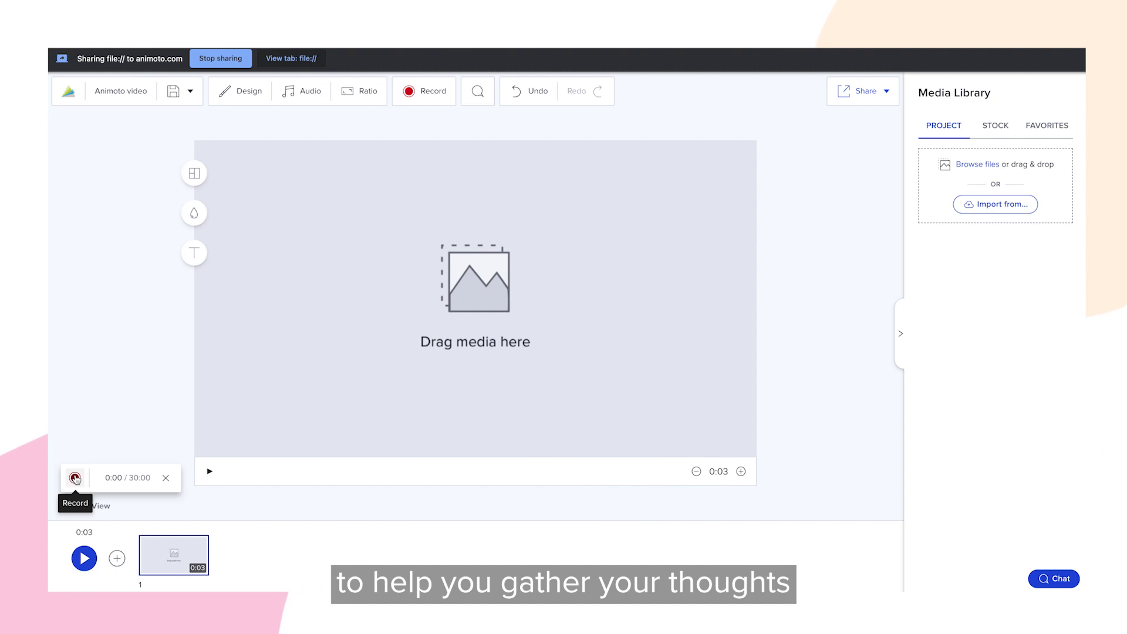
Record the shared dashboard tab for about 24 seconds, then stop.
{"action": "left_click", "coordinate": [74, 477]}
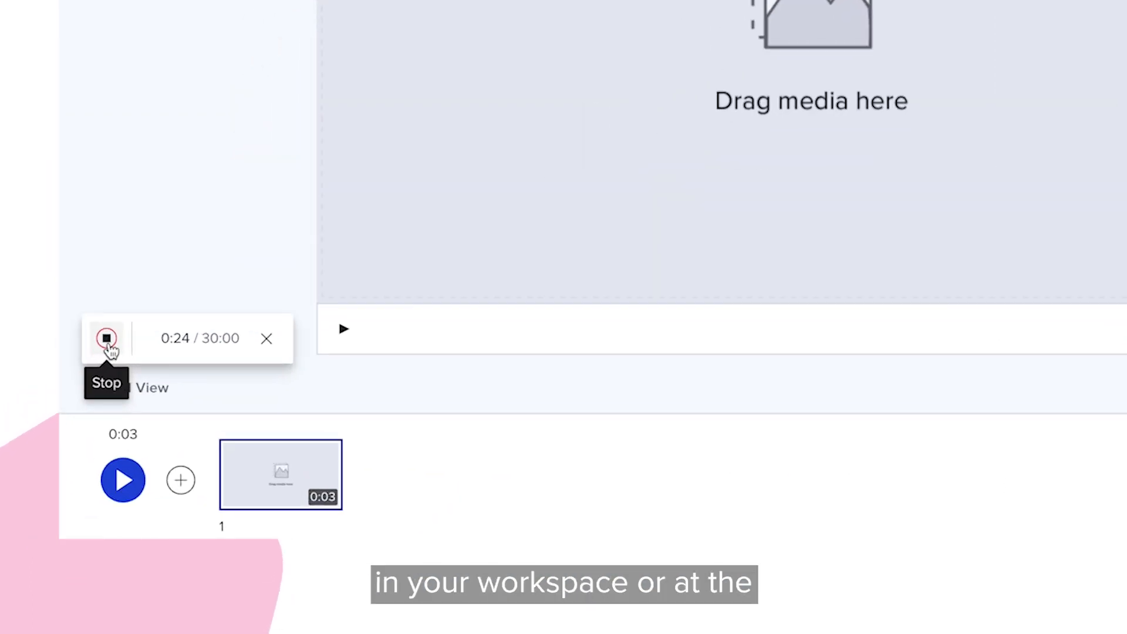
{"action": "left_click", "coordinate": [106, 339]}
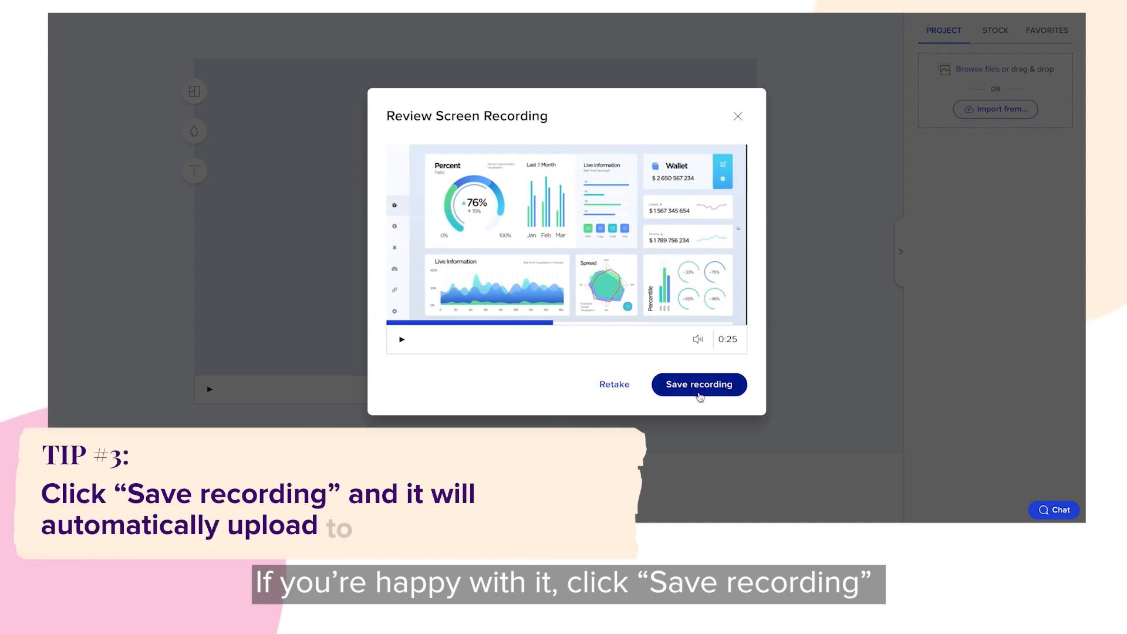
Save the reviewed dashboard recording to the media library.
{"action": "left_click", "coordinate": [699, 384]}
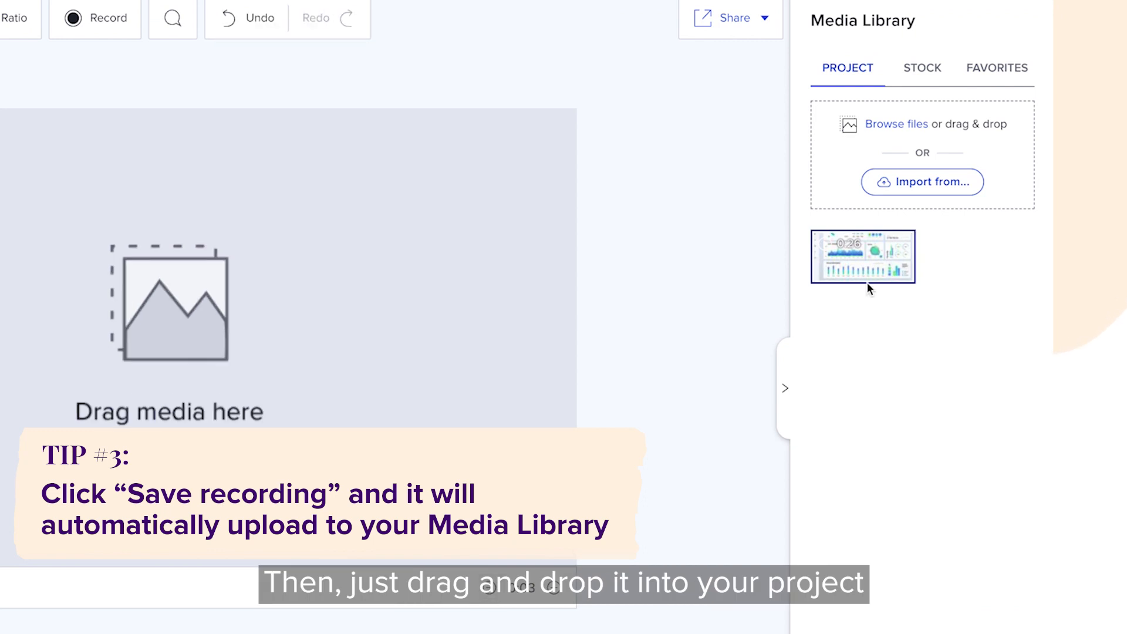
Drop the dashboard recording into the first scene and adjust its scaling.
{"action": "left_click_drag", "start_coordinate": [862, 257], "coordinate": [410, 246]}
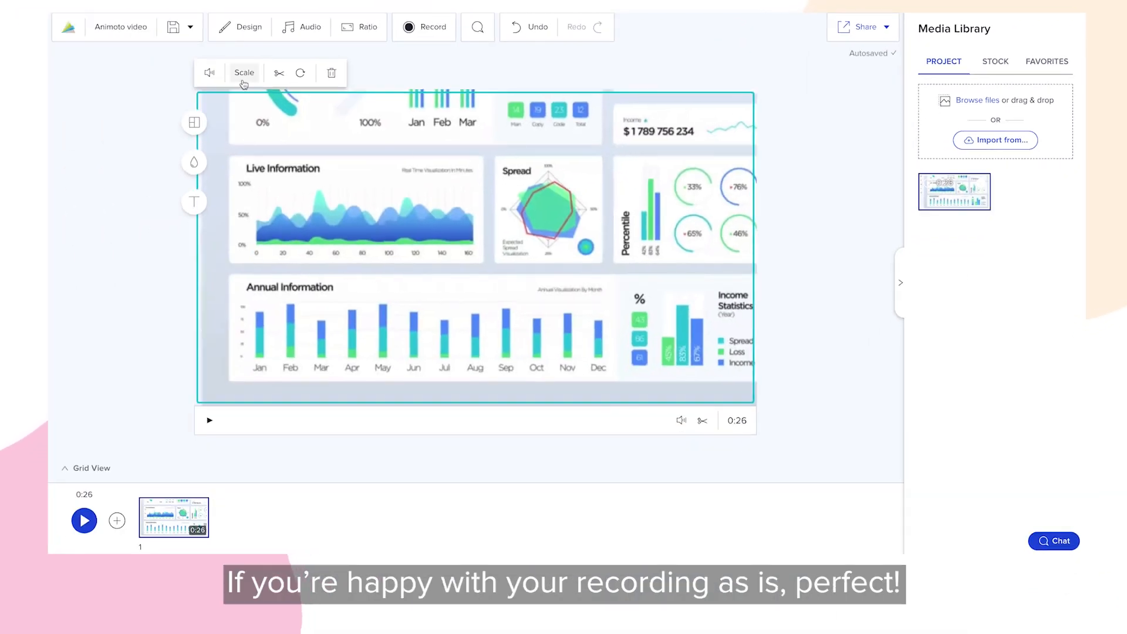
{"action": "left_click", "coordinate": [244, 73]}
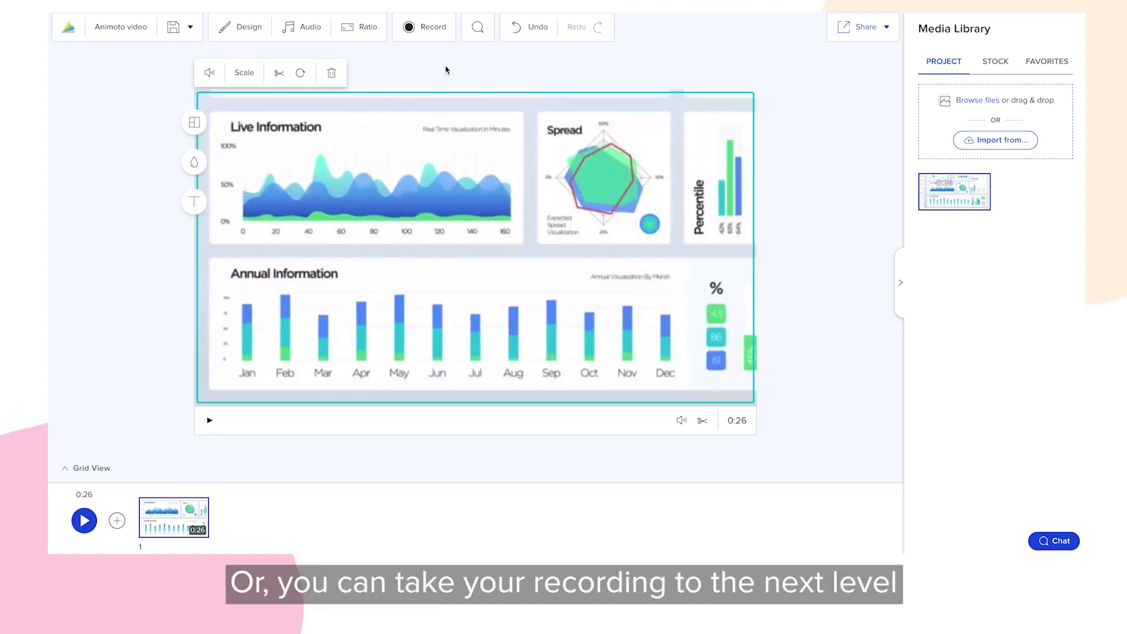
{"action": "left_click", "coordinate": [300, 27]}
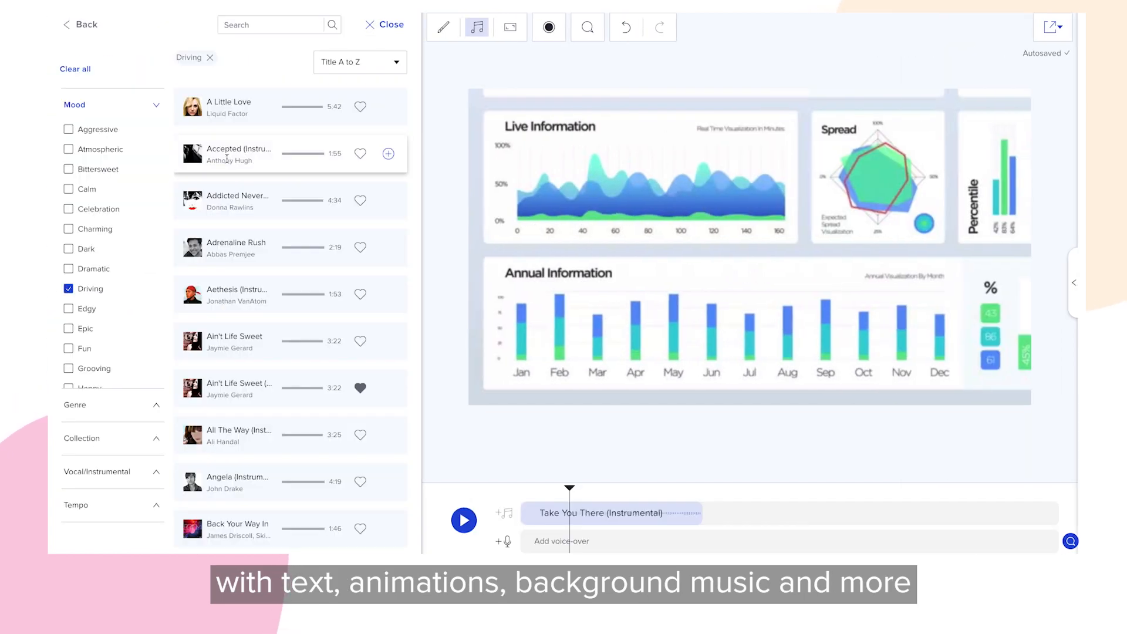
Scroll down through the Driving-mood song list for background music.
{"action": "scroll", "scroll_direction": "down", "scroll_amount": 3}
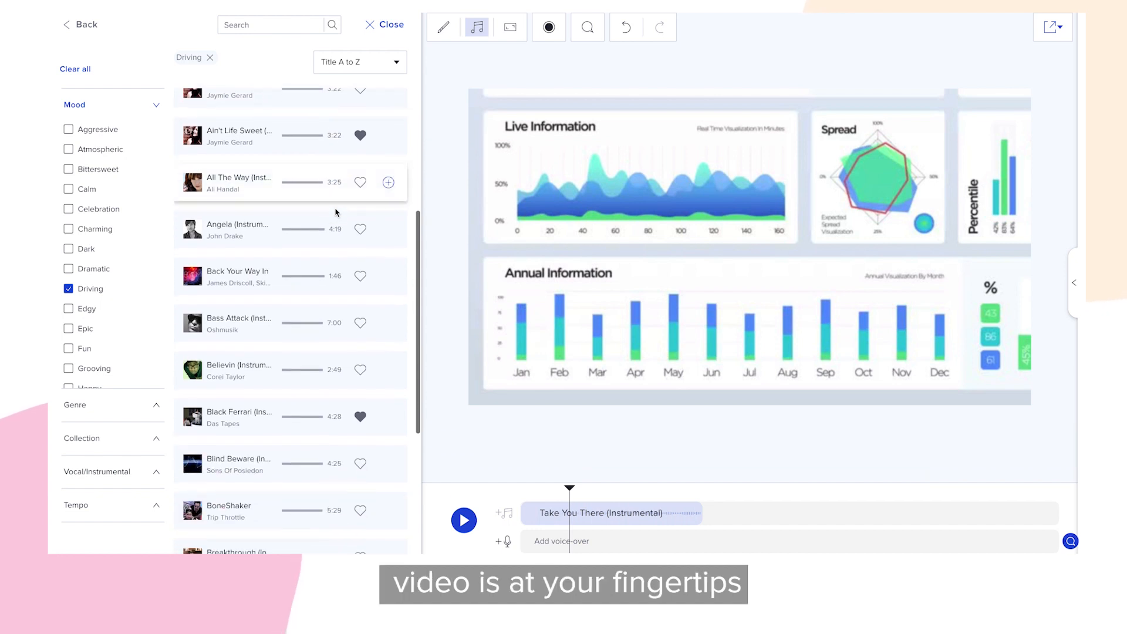
{"action": "scroll", "scroll_direction": "down", "scroll_amount": 3}
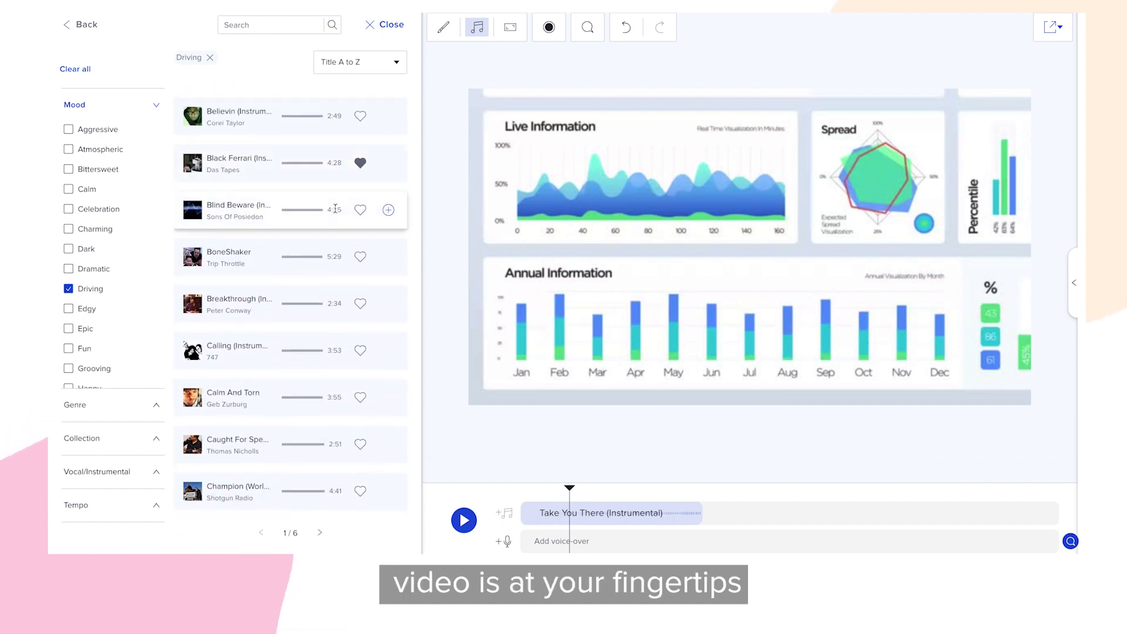